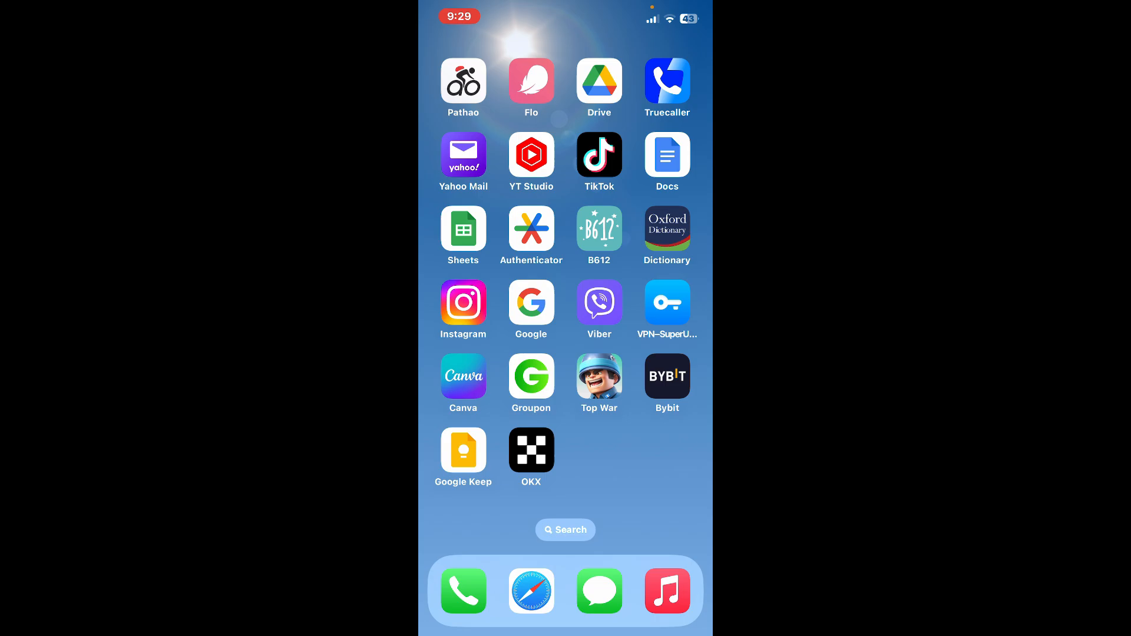
# Launch OKX, go to Deposit and activate the coin search on the On-chain list.
pyautogui.click(530, 449)
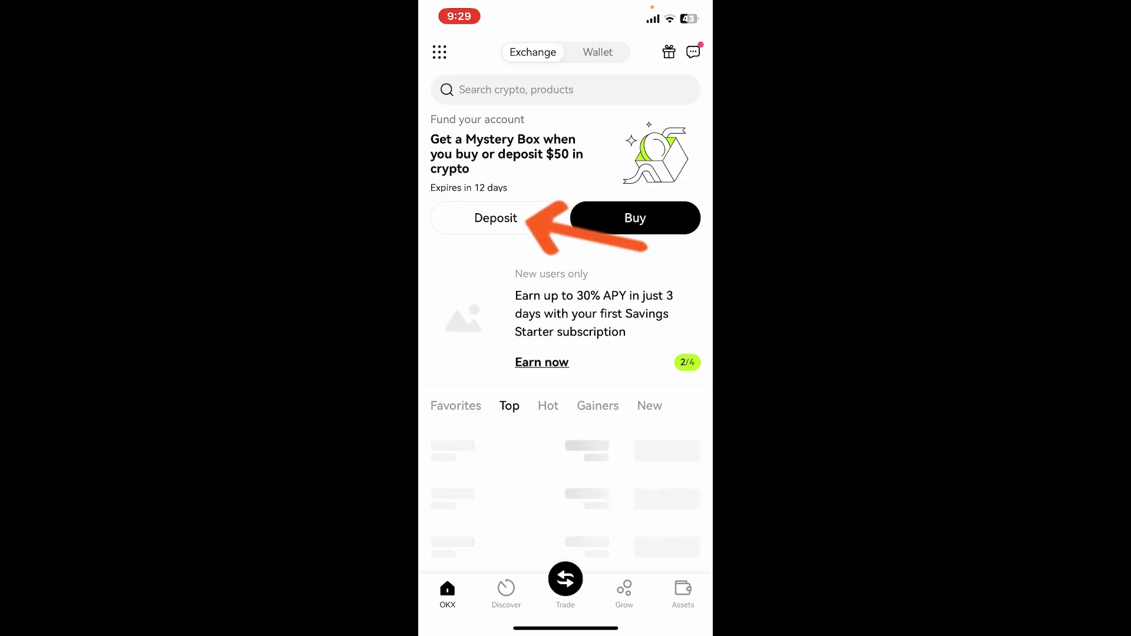
pyautogui.click(494, 218)
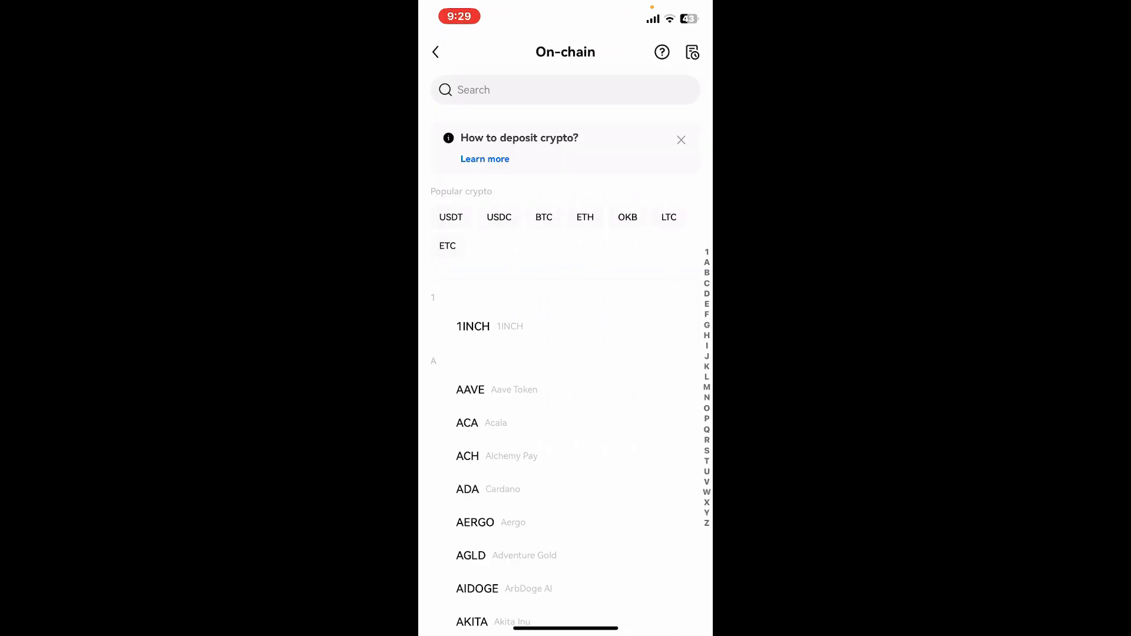
pyautogui.click(564, 90)
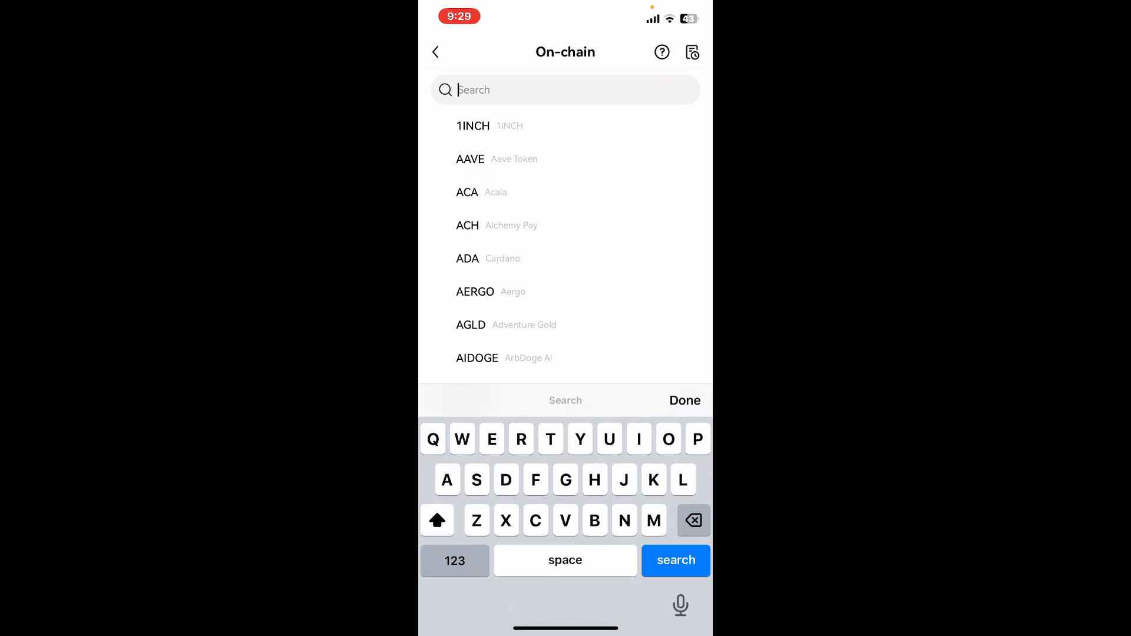
# Search 'Bit' and choose BTC to show its deposit QR code and address.
pyautogui.write('Bit')
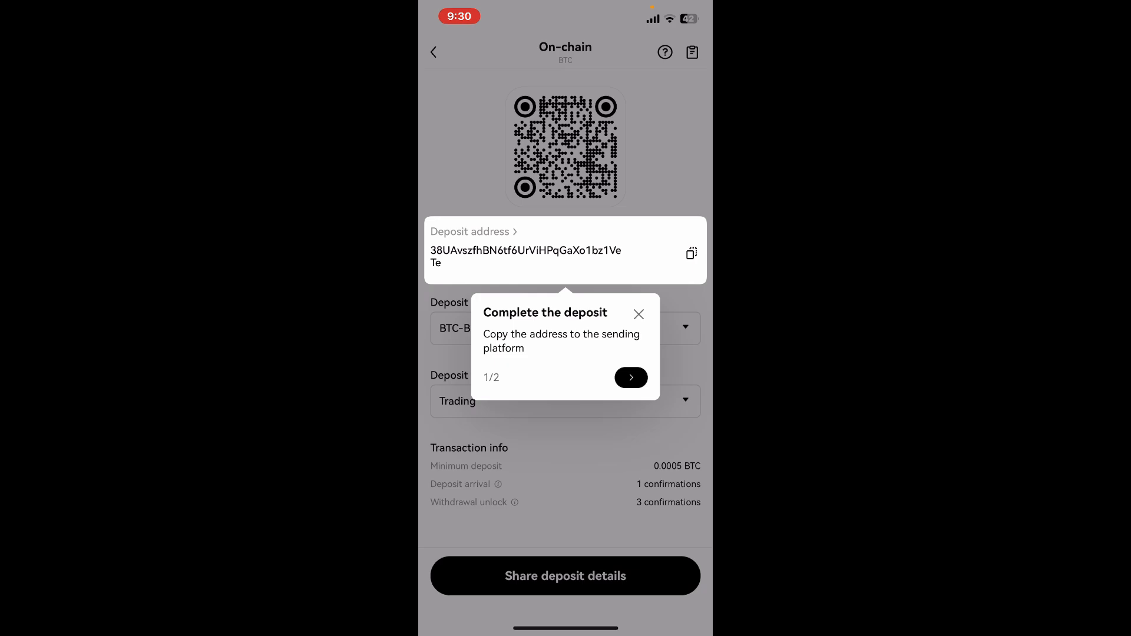
# Dismiss the 'Complete the deposit' tooltip to reveal the BTC-Bitcoin network details.
pyautogui.click(638, 313)
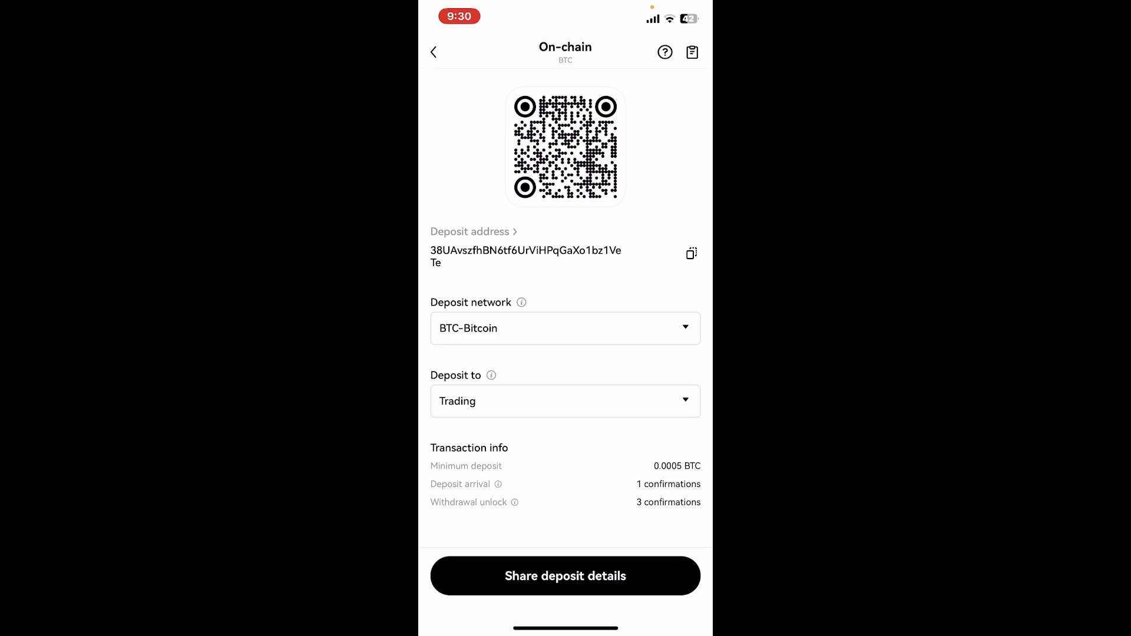
# Go back from the BTC deposit page to the OKX Exchange home screen.
pyautogui.click(434, 51)
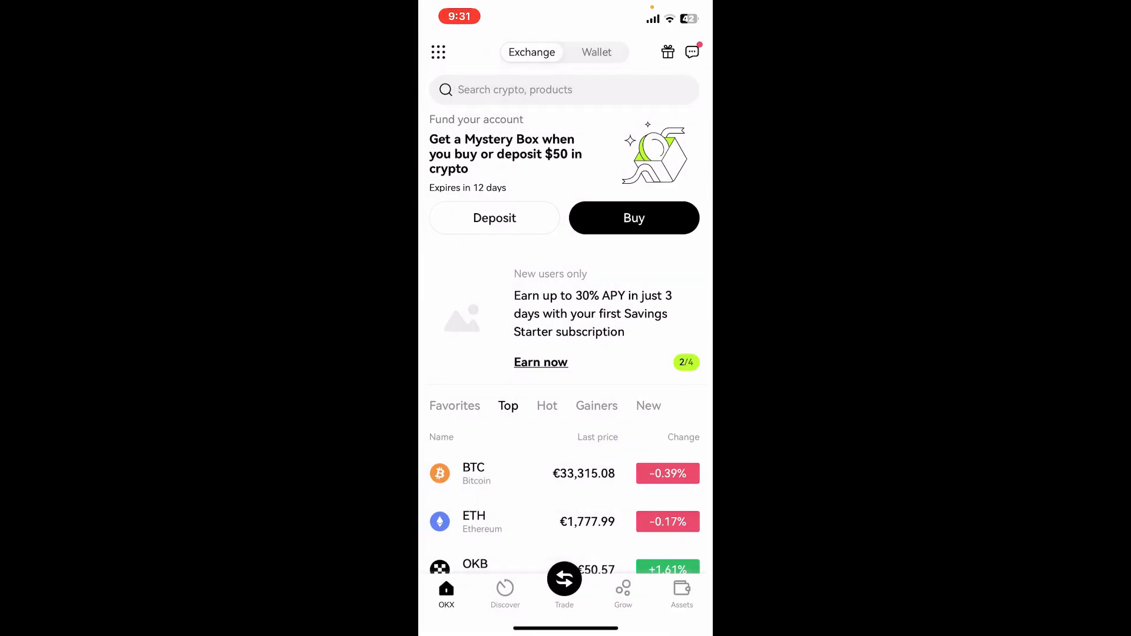